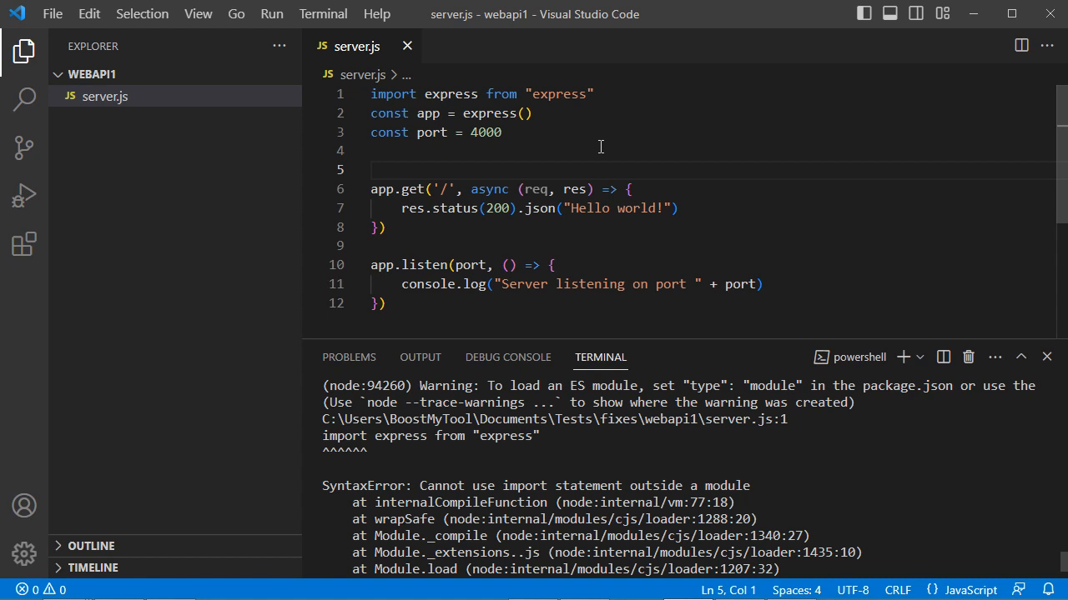
pyautogui.moveTo(473, 154)
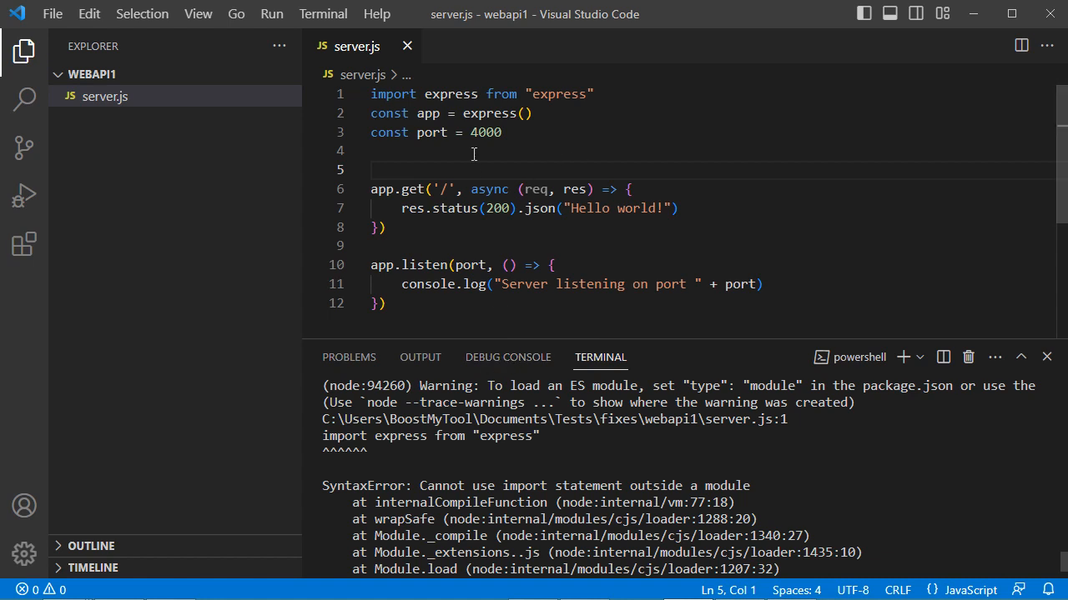
pyautogui.moveTo(638, 146)
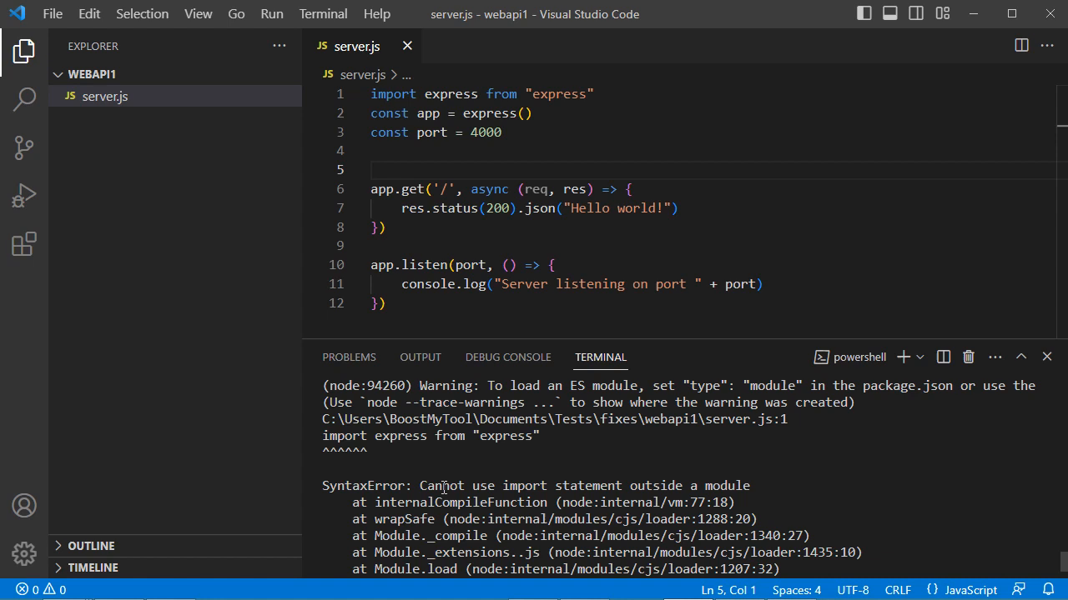
pyautogui.moveTo(711, 474)
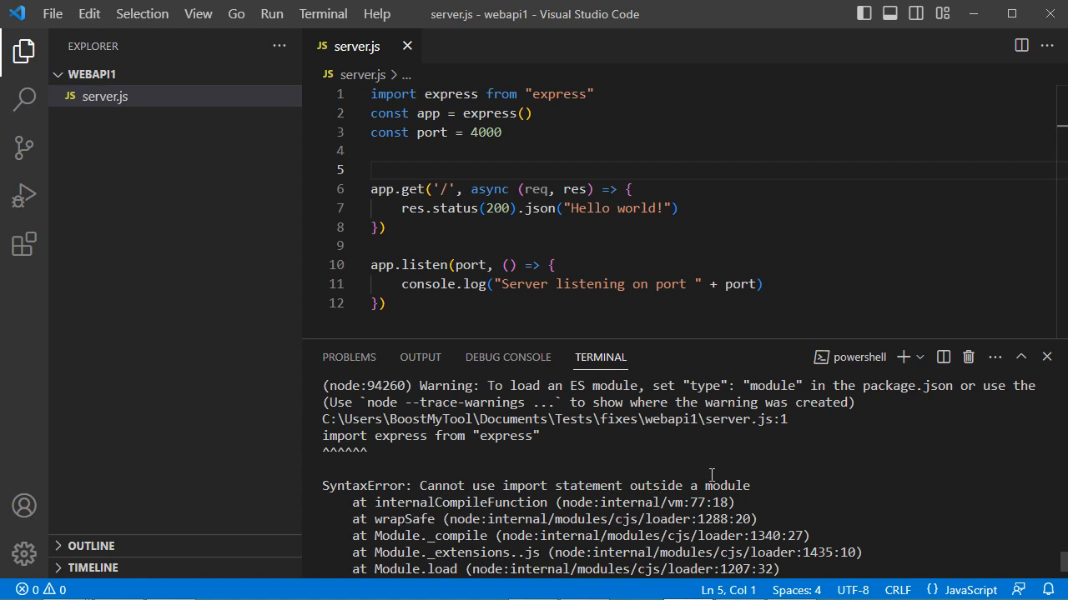
pyautogui.moveTo(662, 206)
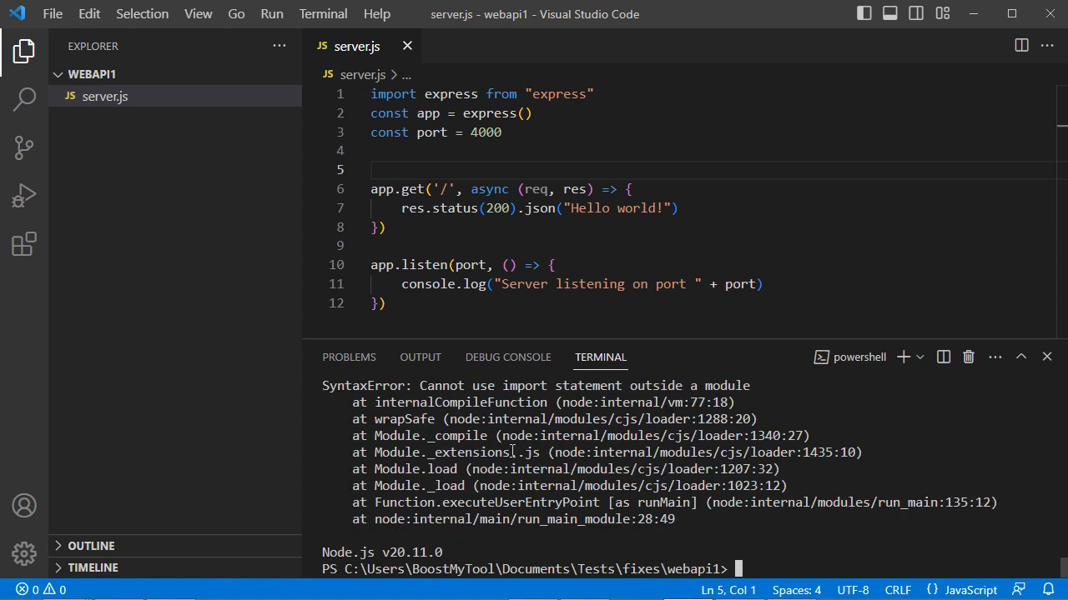
# Step: Run npm init -y in the terminal to create a default package.json
pyautogui.scroll(3)
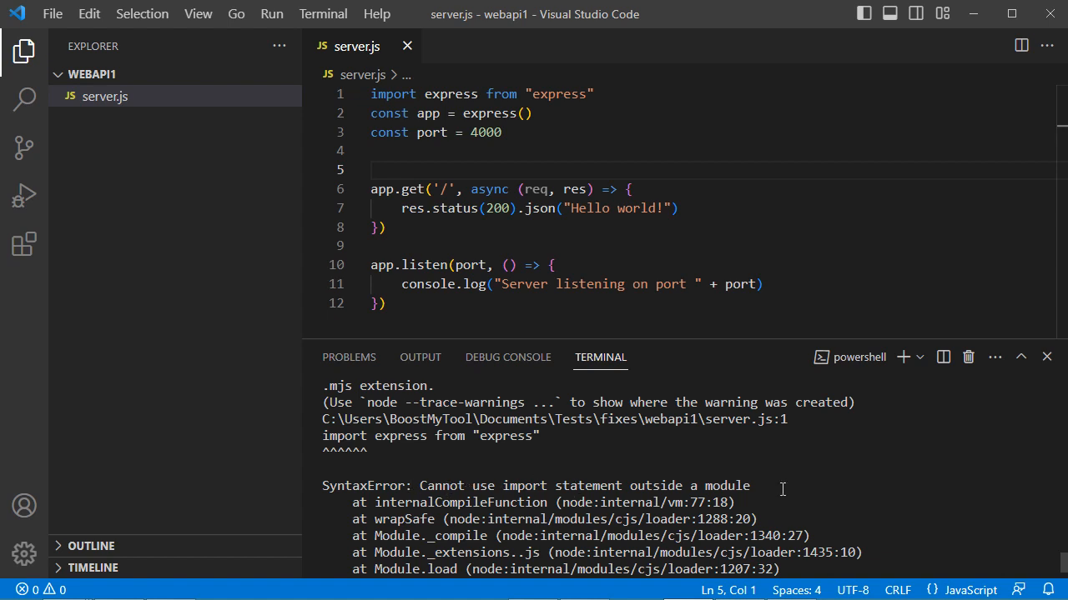
pyautogui.moveTo(248, 221)
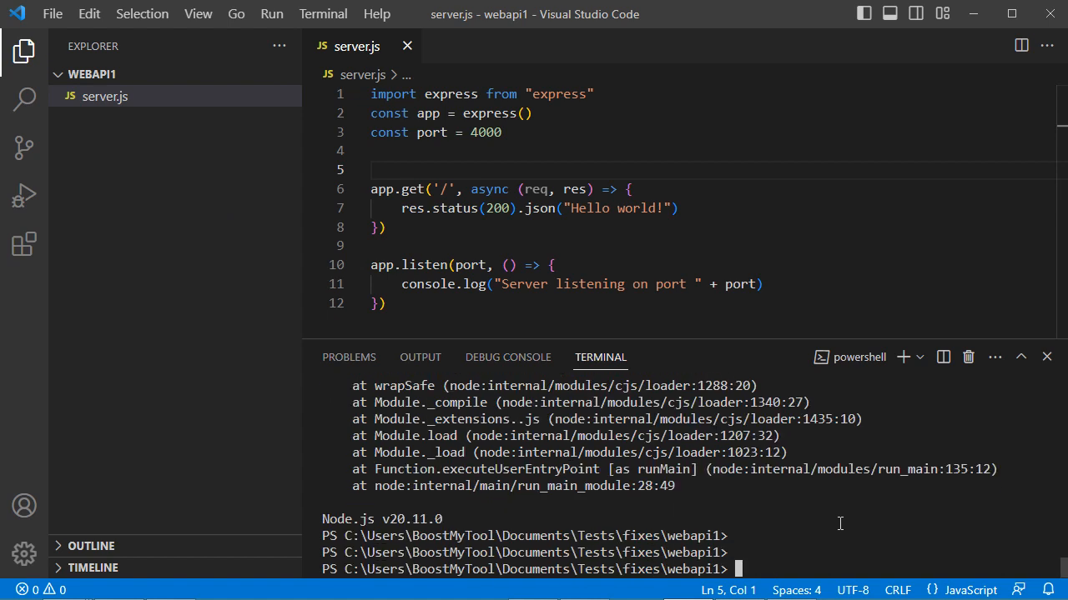
pyautogui.write('npm')
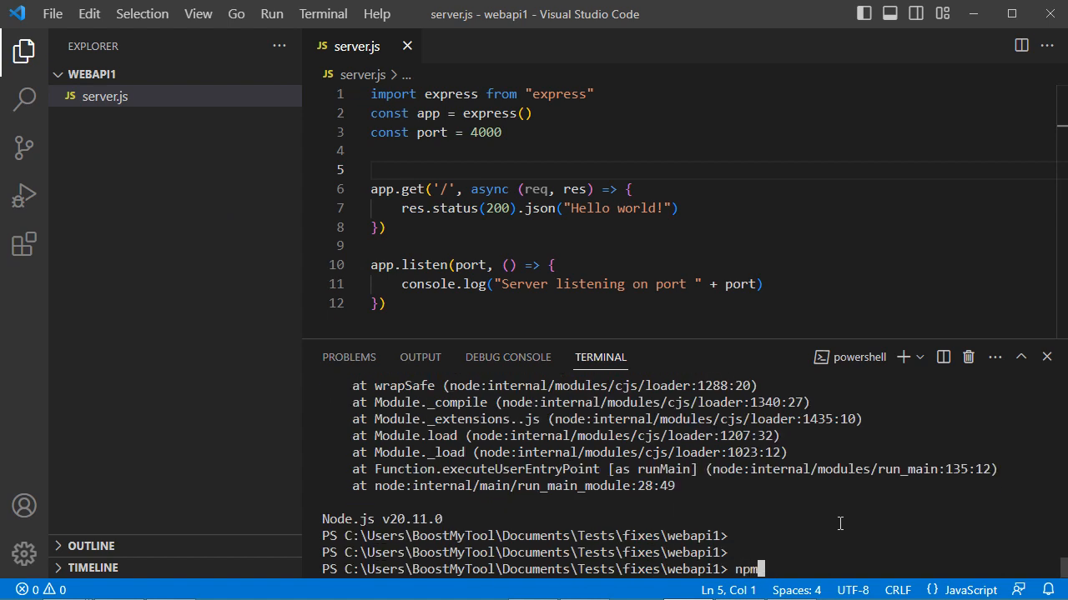
pyautogui.write('init')
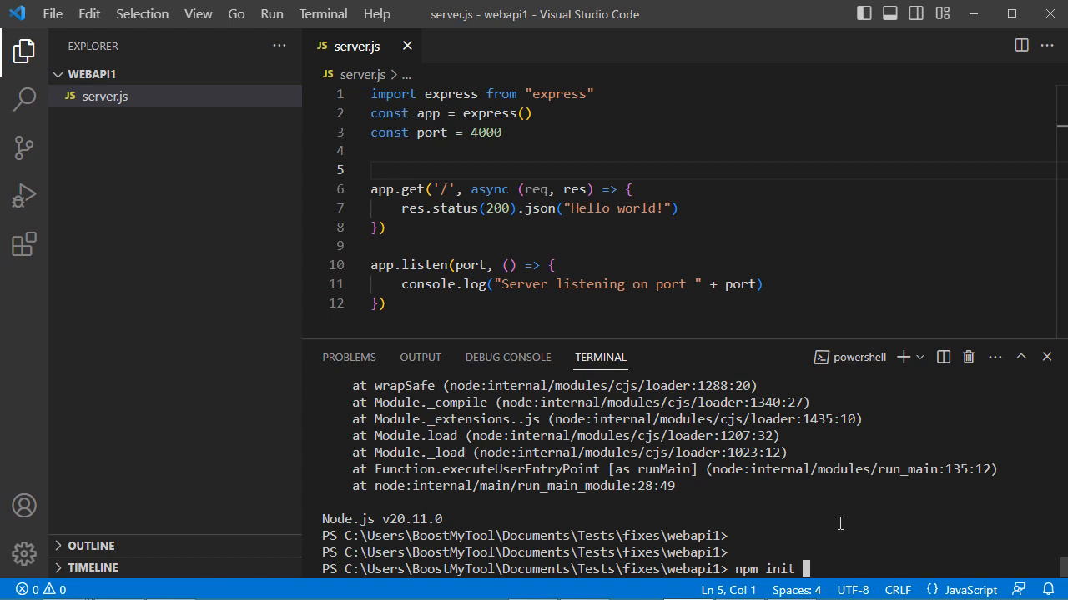
pyautogui.write('-y')
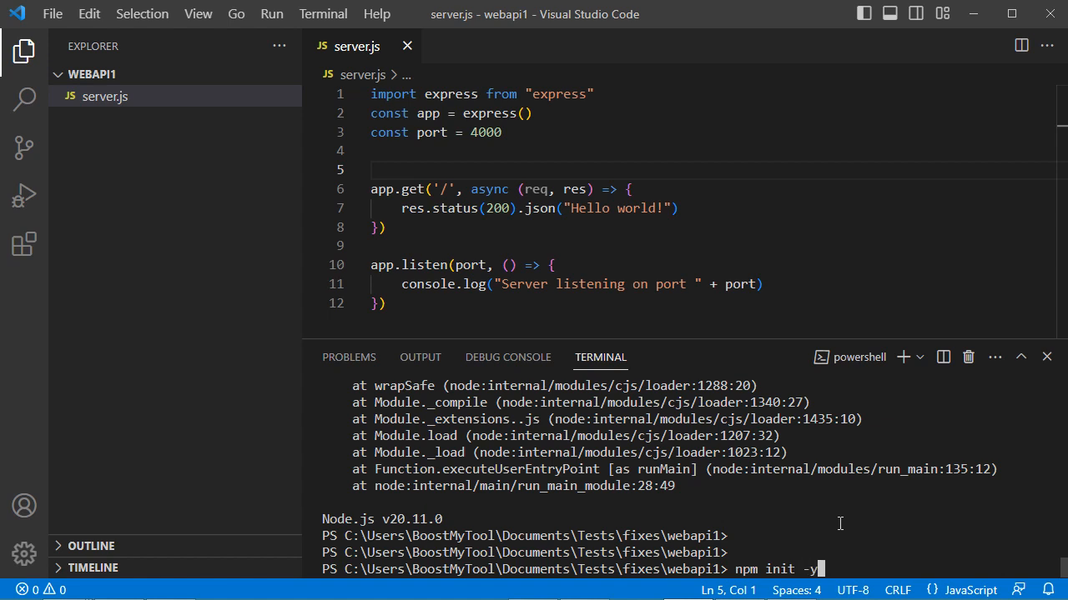
pyautogui.press('Return')
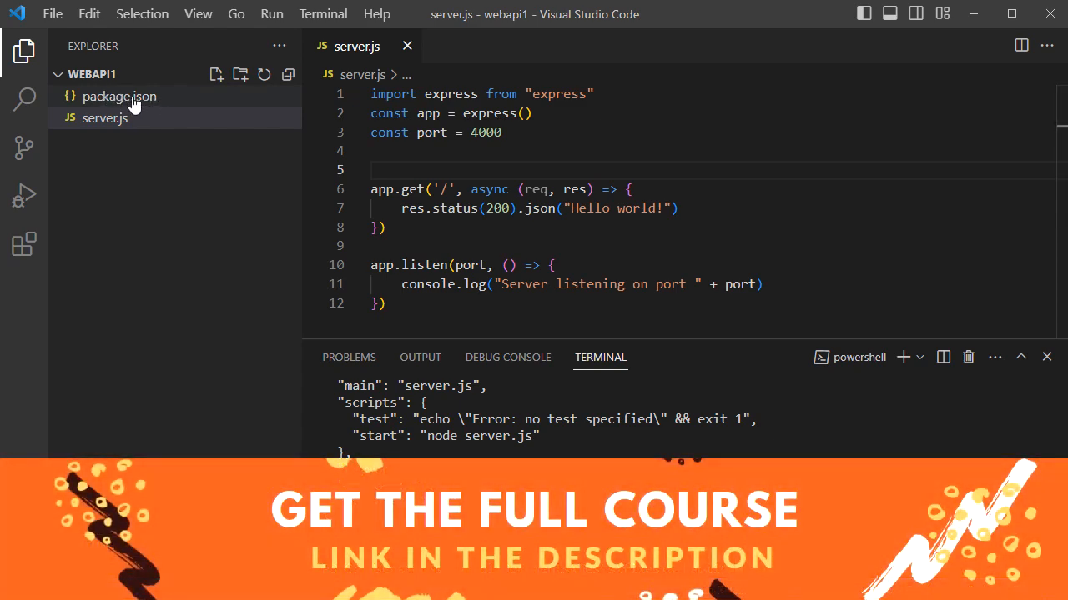
# Step: Open package.json and place the cursor after the "main": "server.js" entry
pyautogui.click(119, 96)
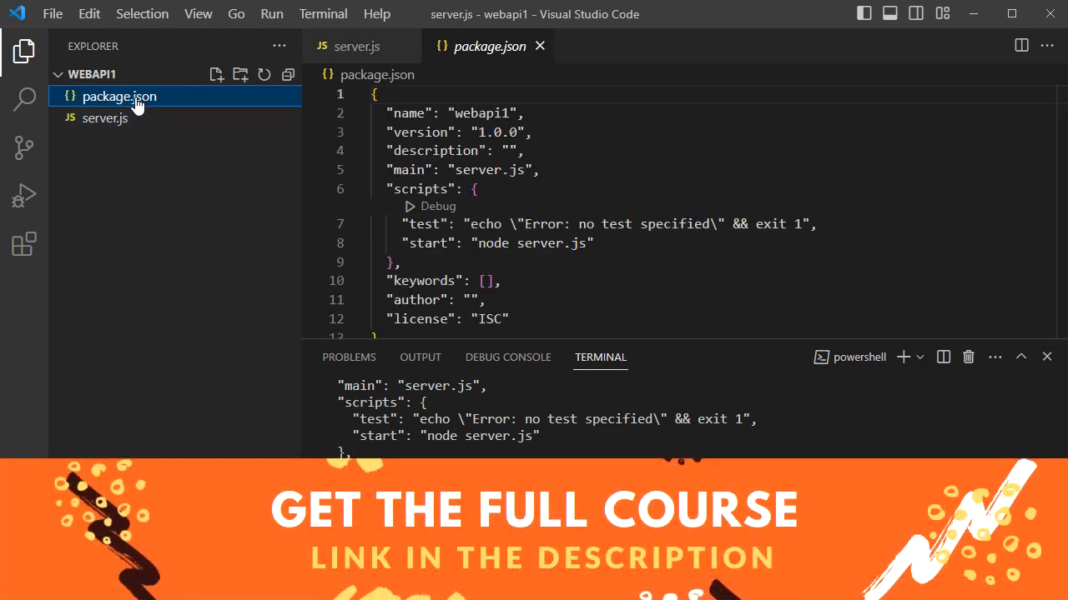
pyautogui.click(408, 170)
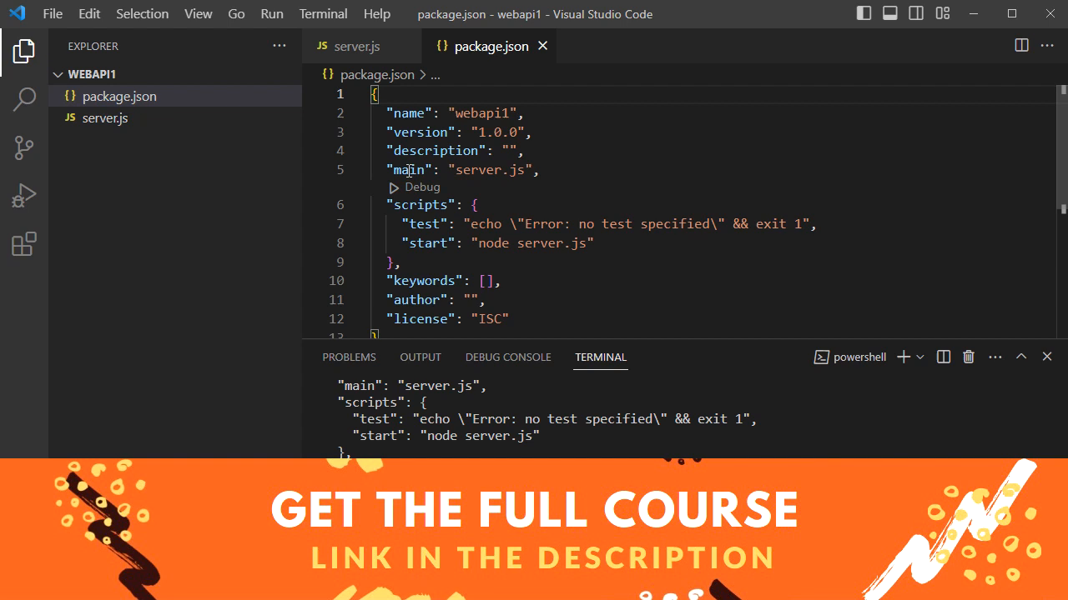
pyautogui.moveTo(588, 127)
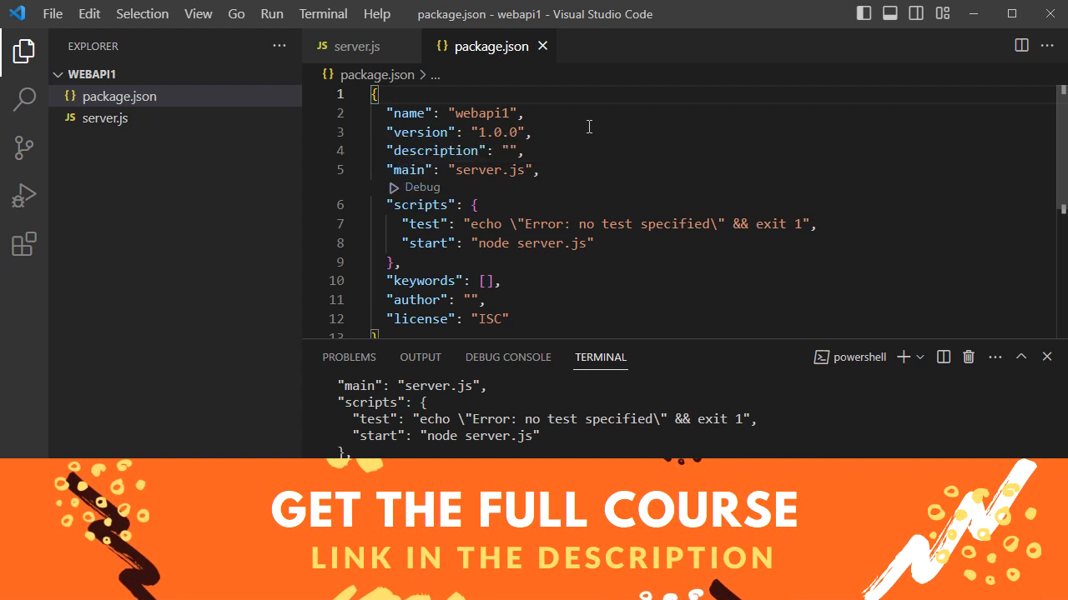
pyautogui.moveTo(419, 169)
pyautogui.write('"')
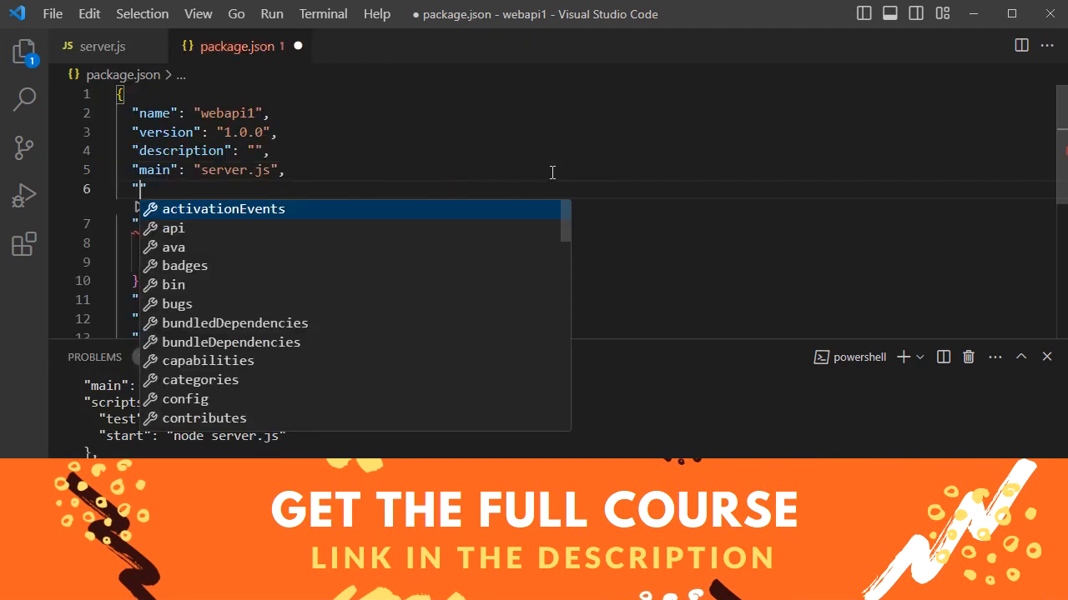
# Step: Add "type": "module" to package.json and close its tab
pyautogui.write('type')
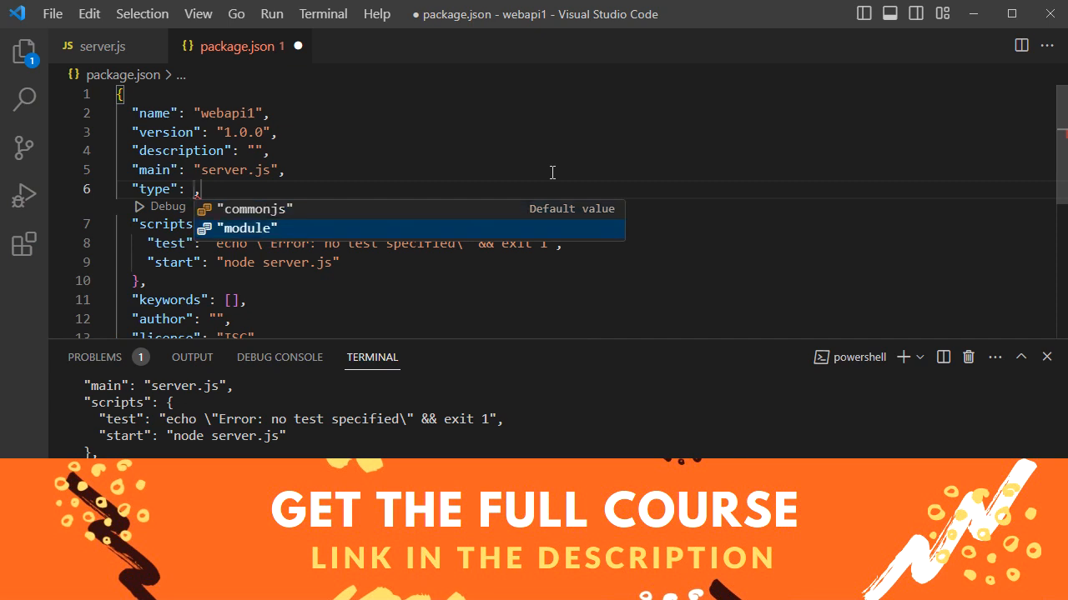
pyautogui.click(246, 227)
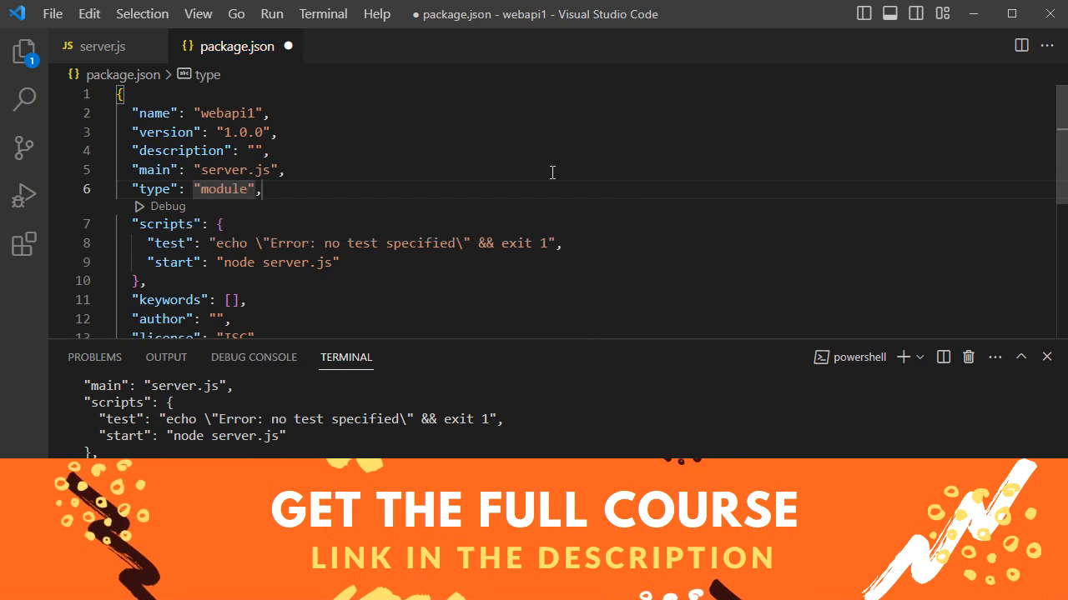
pyautogui.moveTo(496, 206)
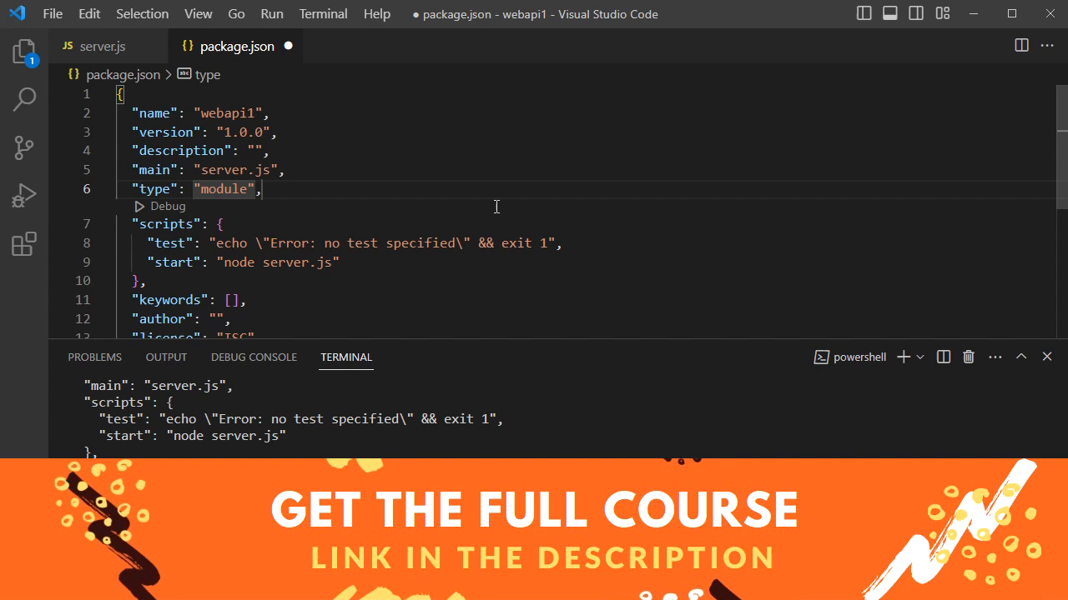
pyautogui.click(103, 46)
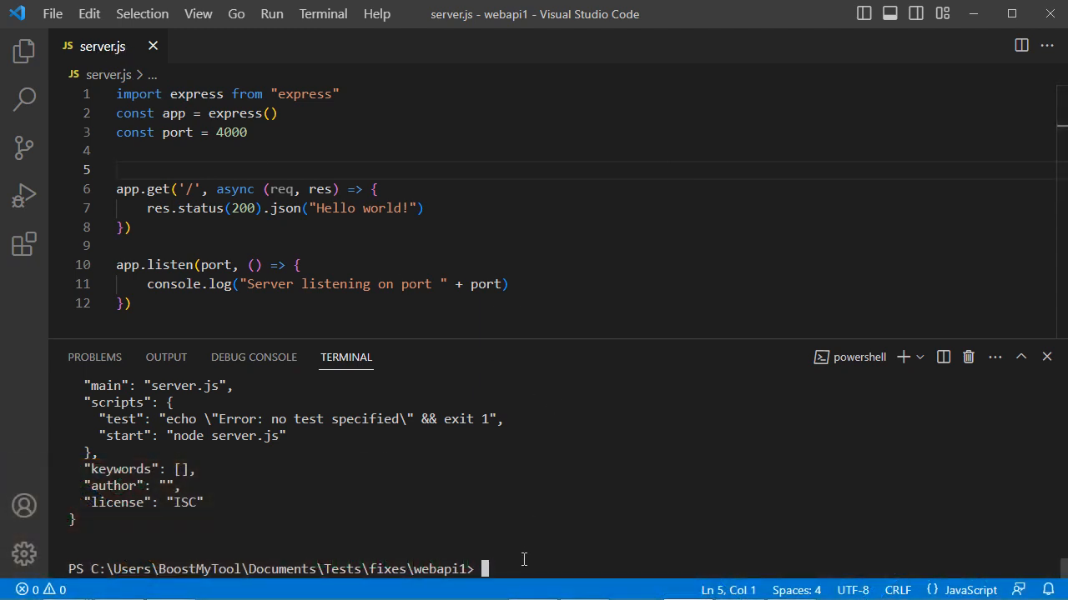
# Step: Run node server.js, hit the missing express error, and install express with npm i express
pyautogui.write('node server.js')
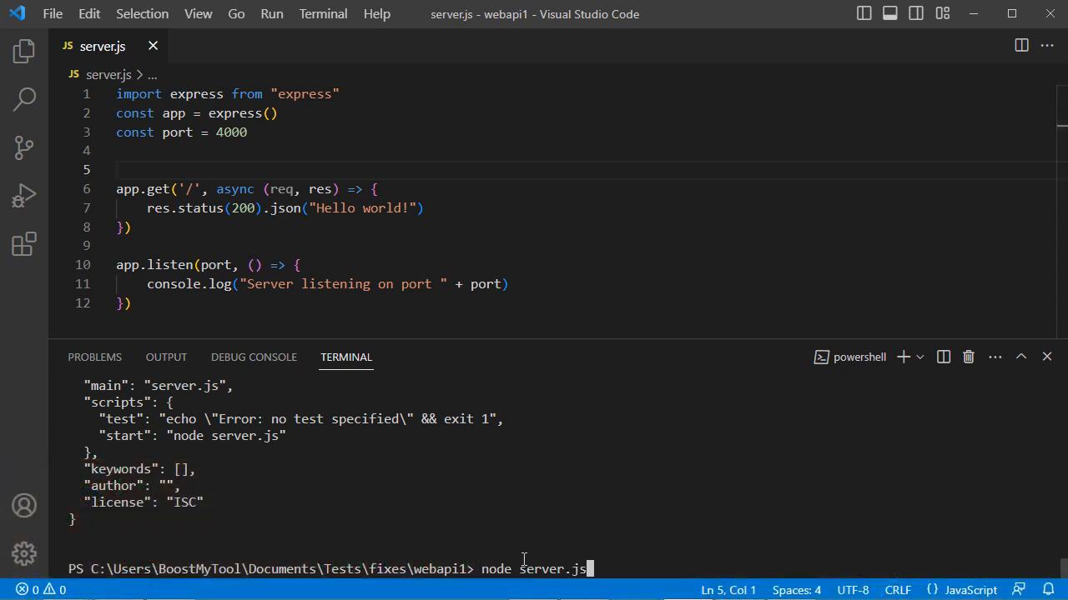
pyautogui.press('Return')
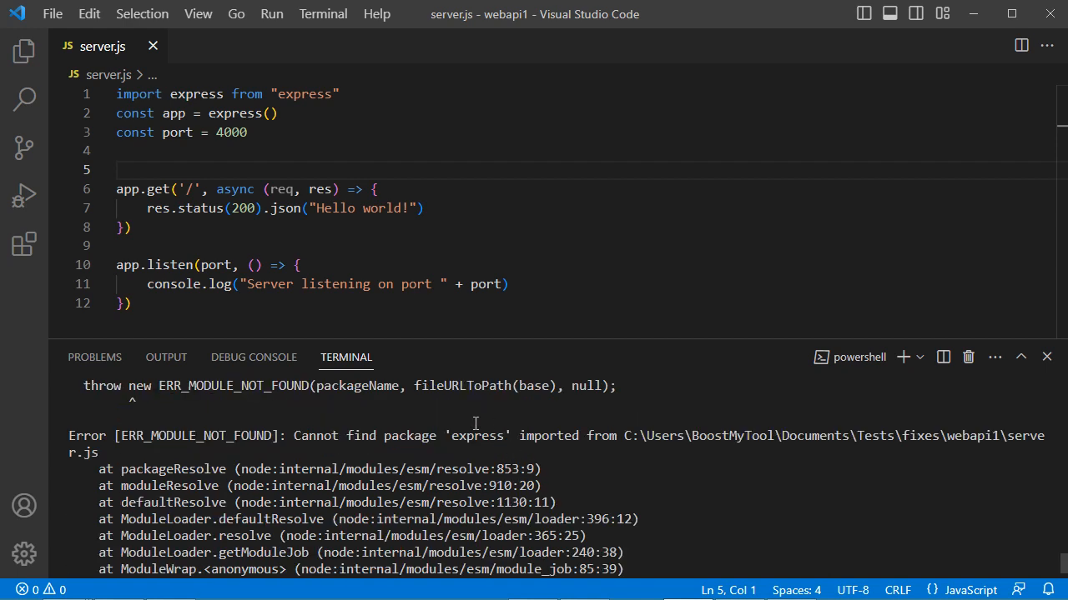
pyautogui.moveTo(690, 517)
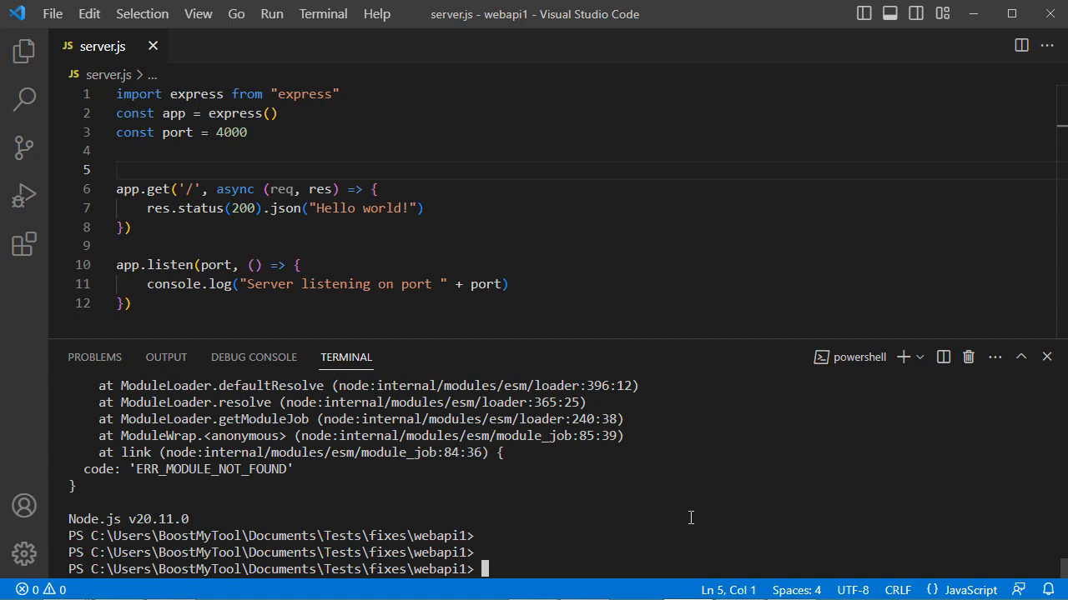
pyautogui.write('npm i express')
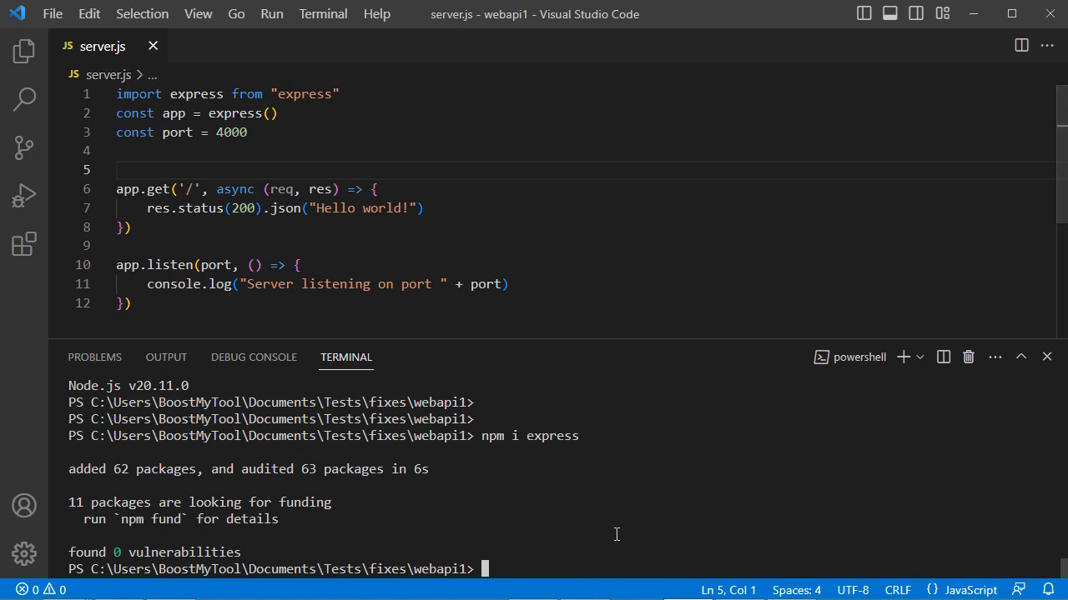
# Step: Rerun node server.js so it prints "Server listening on port 4000"
pyautogui.write('node server.js')
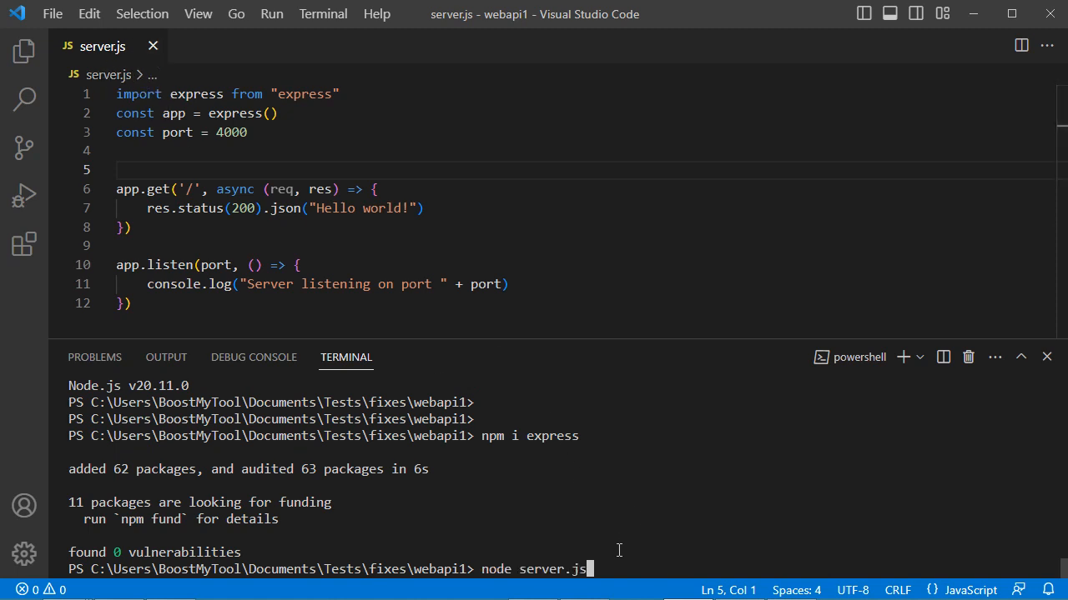
pyautogui.press('Return')
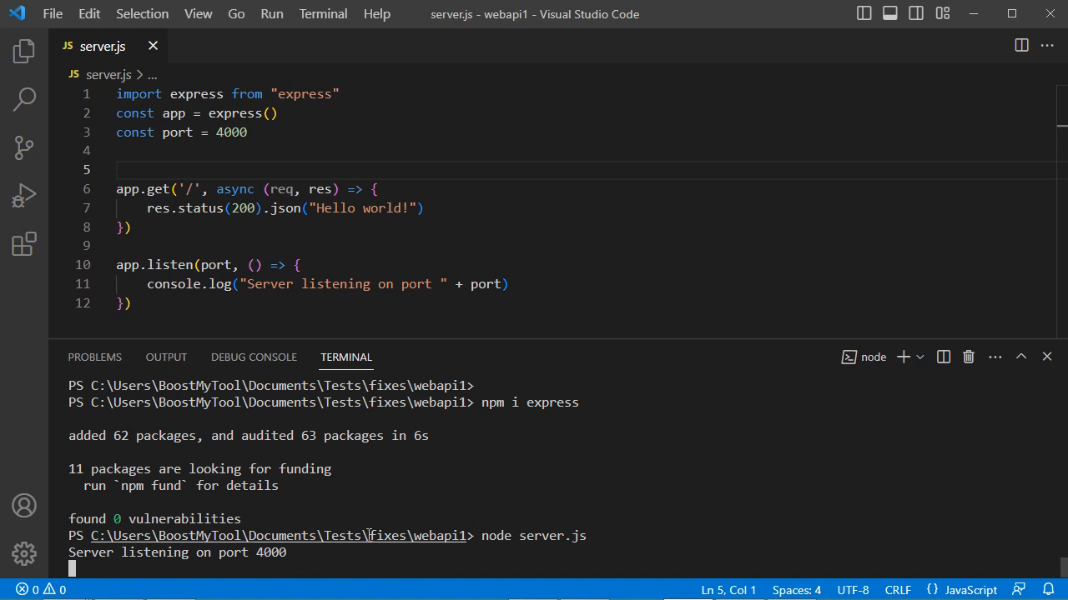
pyautogui.moveTo(540, 469)
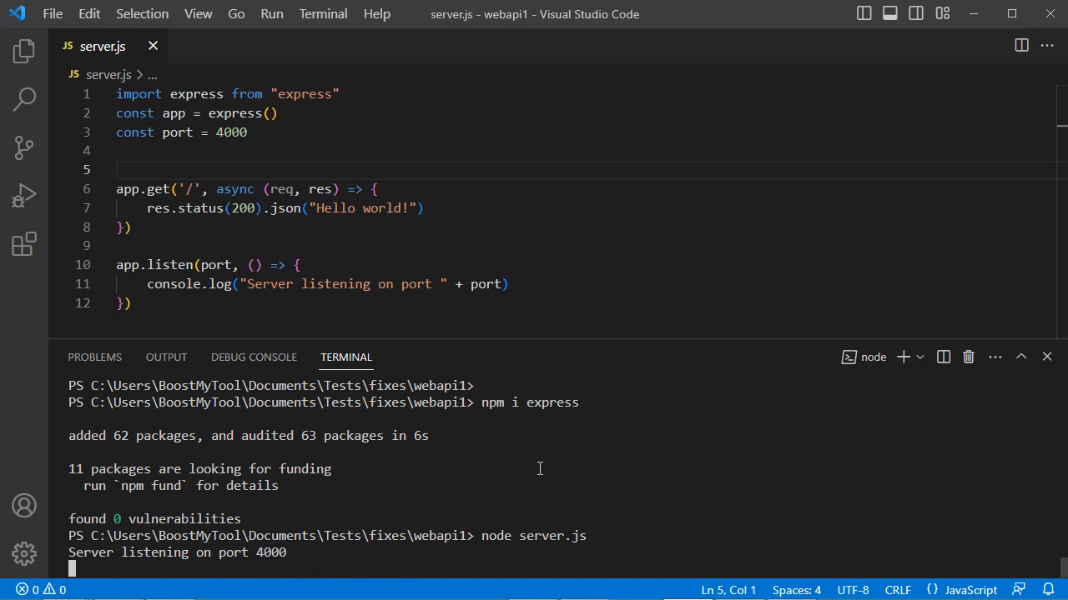